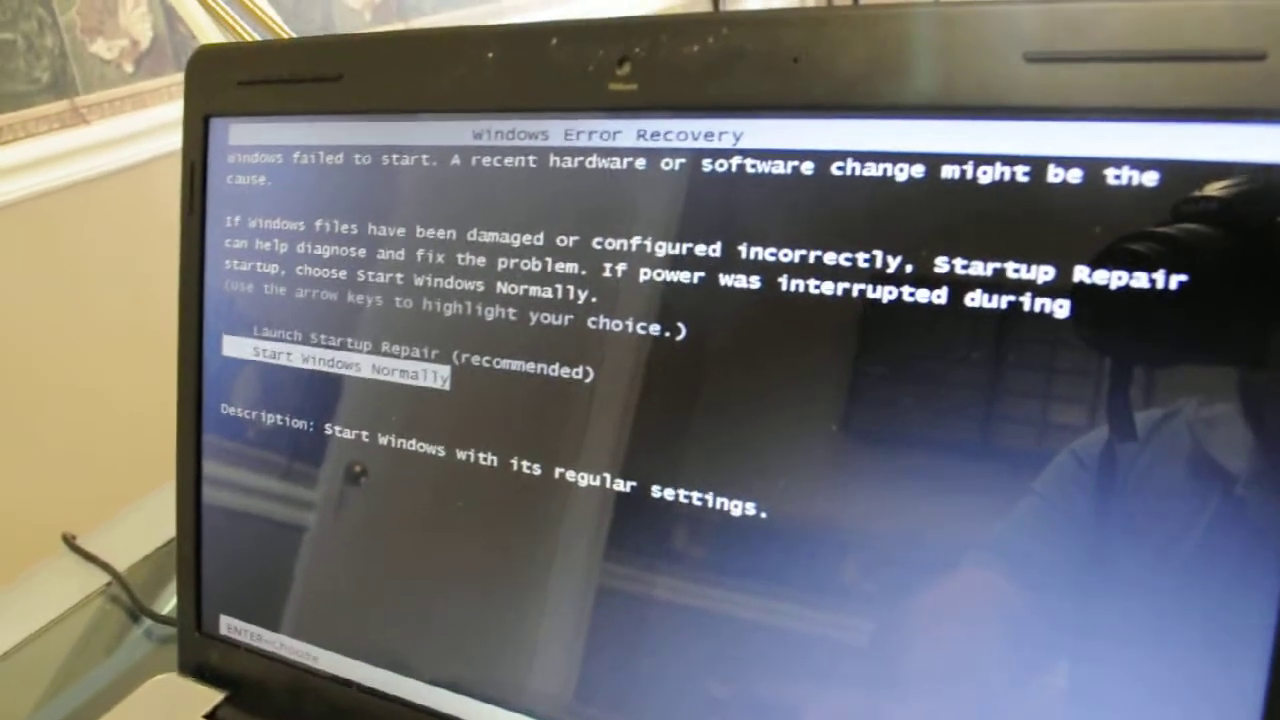
Confirm 'Start Windows Normally' so the laptop continues to the Starting Windows screen
key("enter")
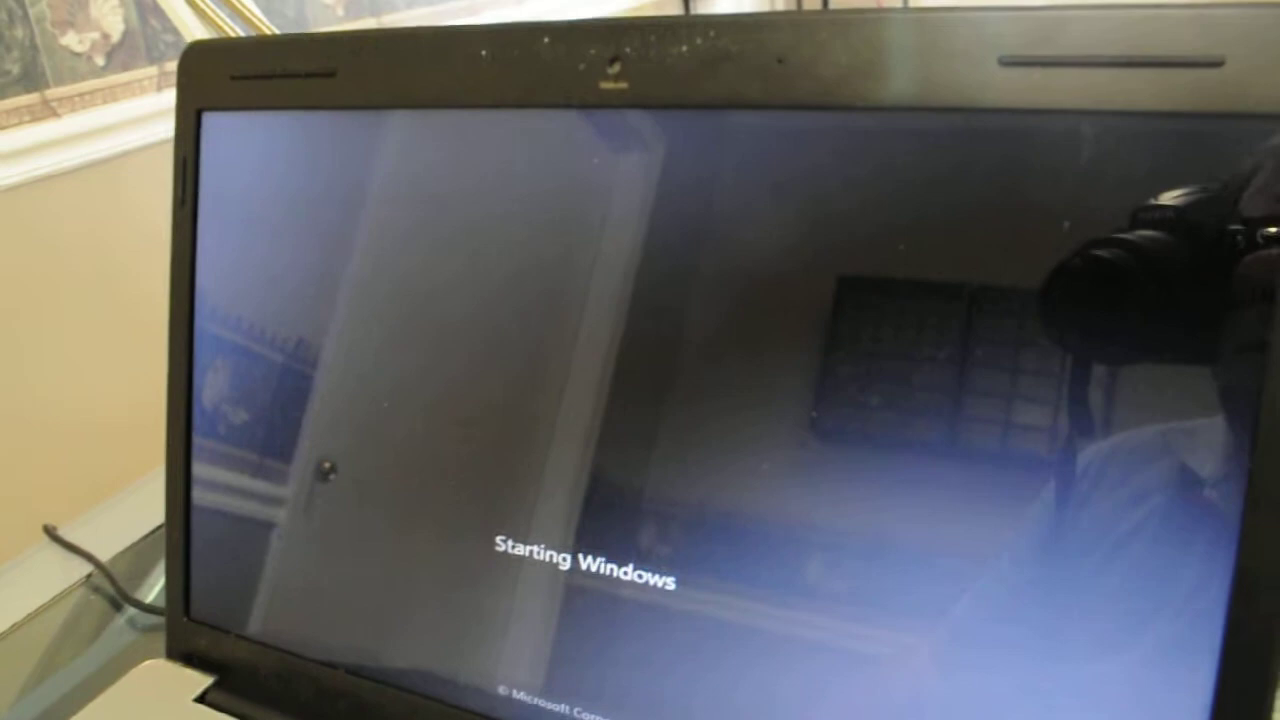